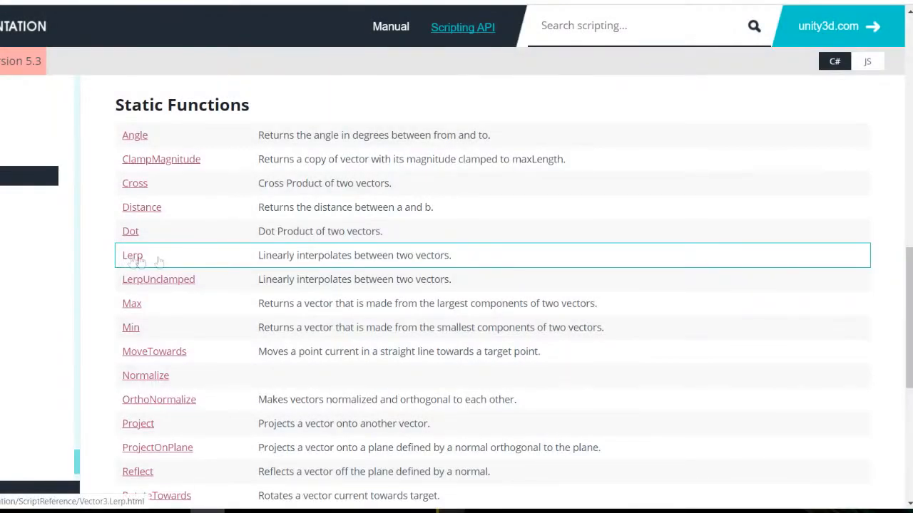
Step: View the Vector3.Lerp documentation page and its usage details
click(131, 255)
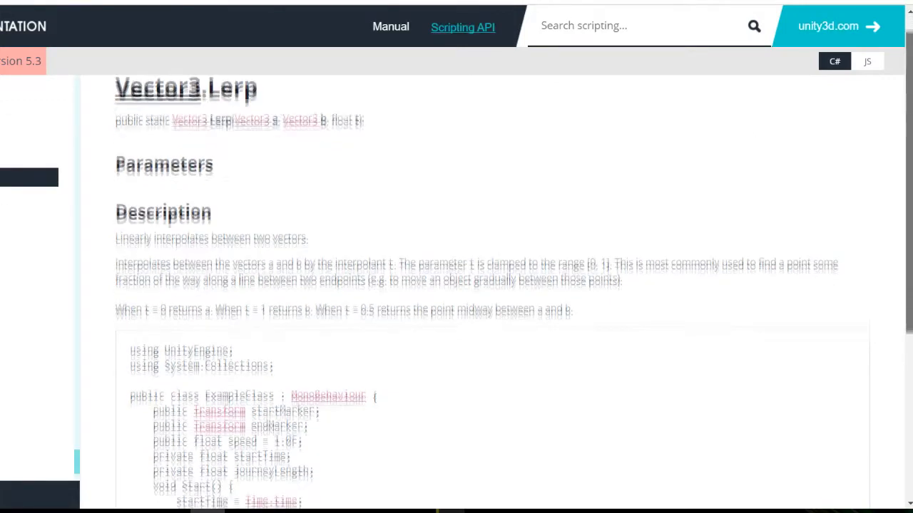
scroll(down, 3)
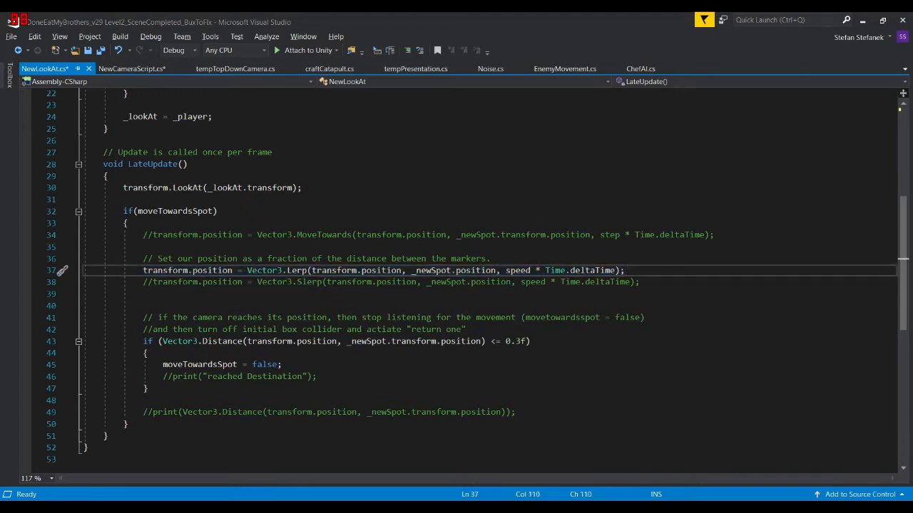
double_click(431, 271)
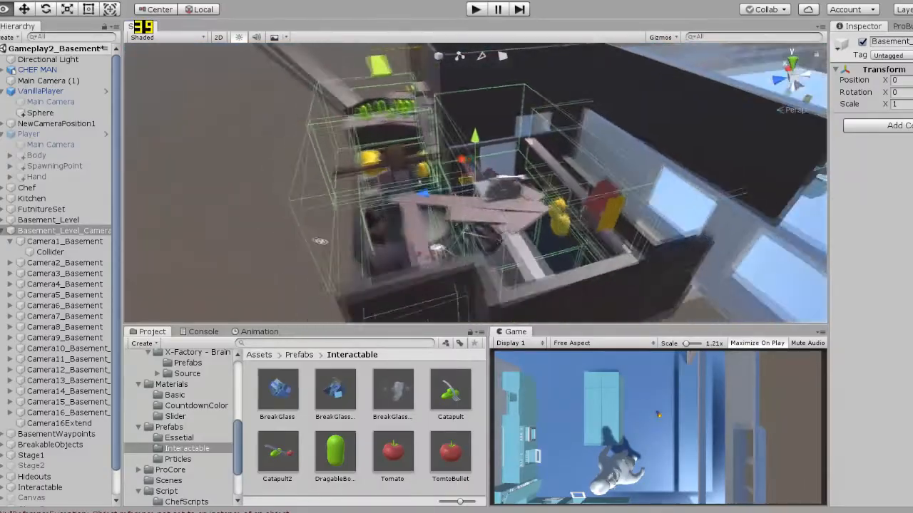
Step: Select Camera1_Basement in the Hierarchy to inspect it and its trigger box
click(65, 241)
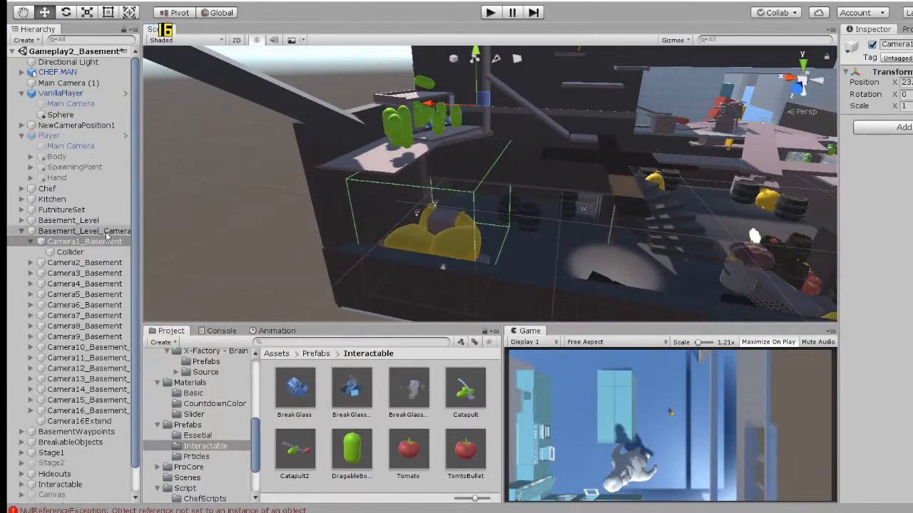
click(84, 241)
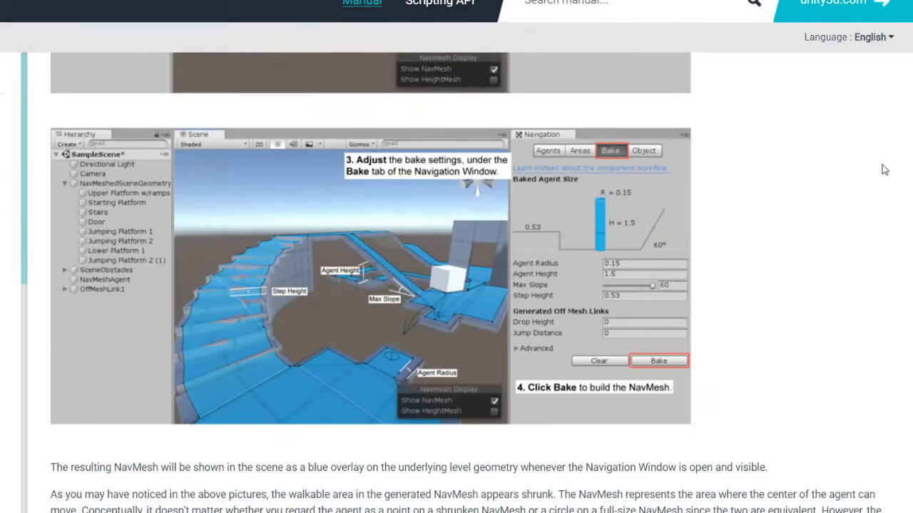
Step: Browse the NavMesh baking guide and reach the NavMeshAgent public functions table
scroll(down, 3)
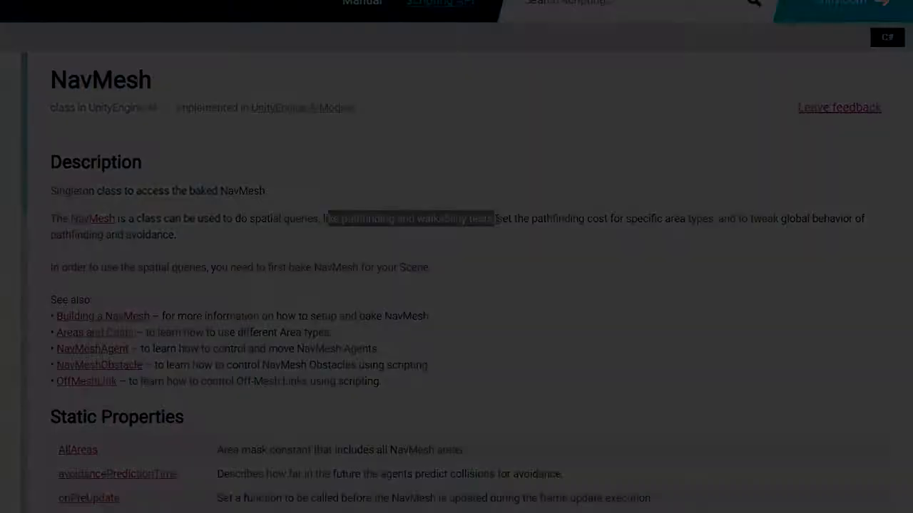
scroll(down, 3)
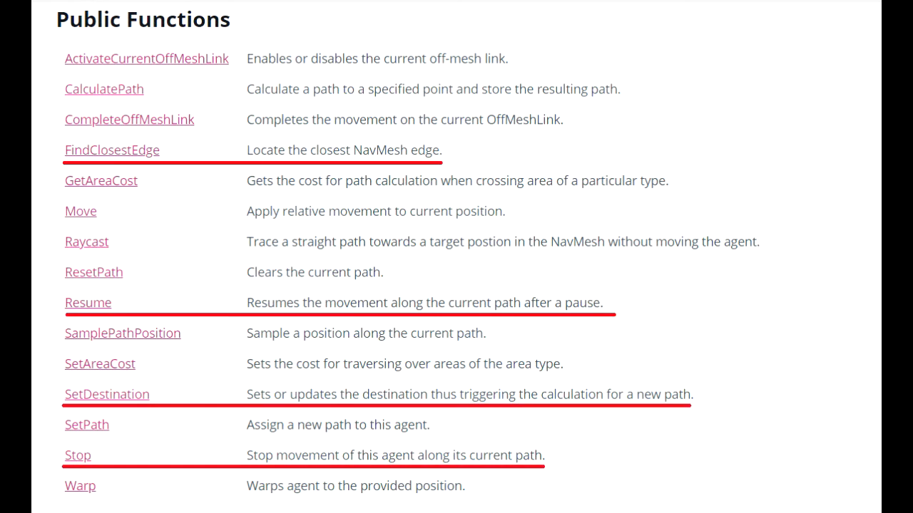
click(106, 394)
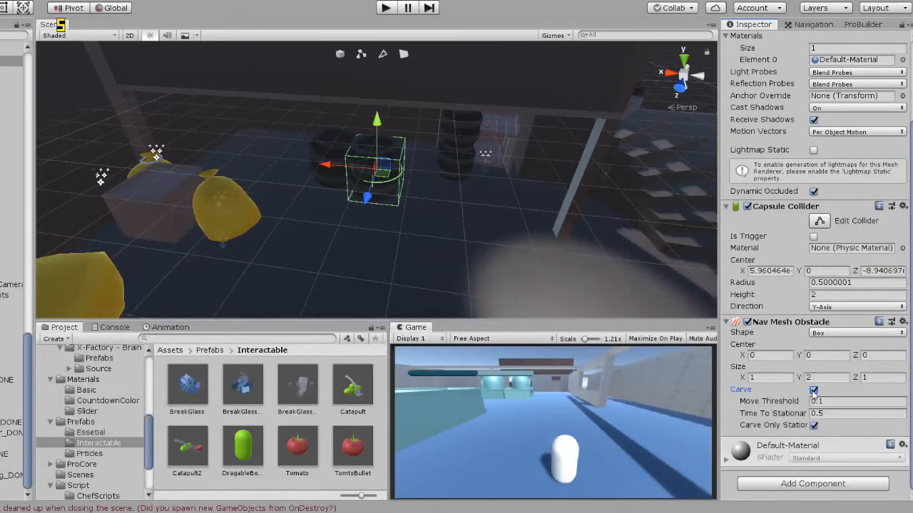
Step: Uncheck Carve on the Nav Mesh Obstacle component so it no longer cuts the NavMesh
click(813, 23)
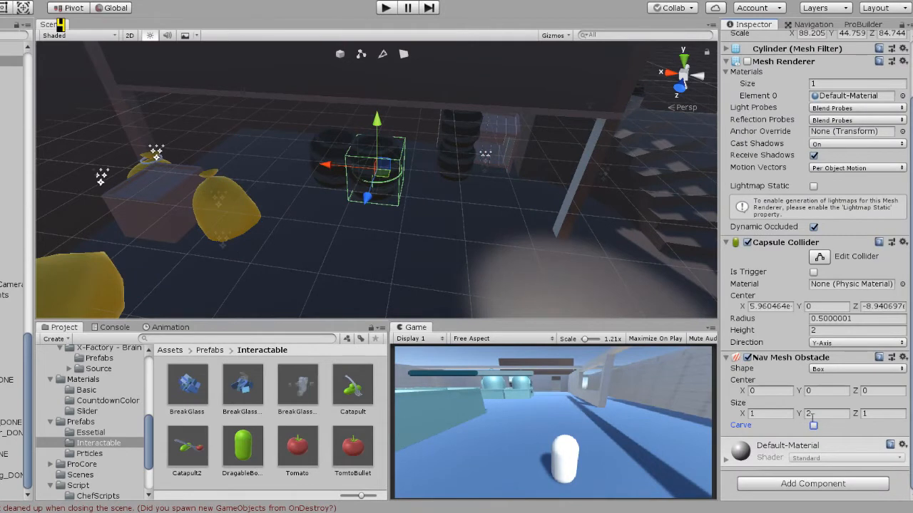
click(813, 425)
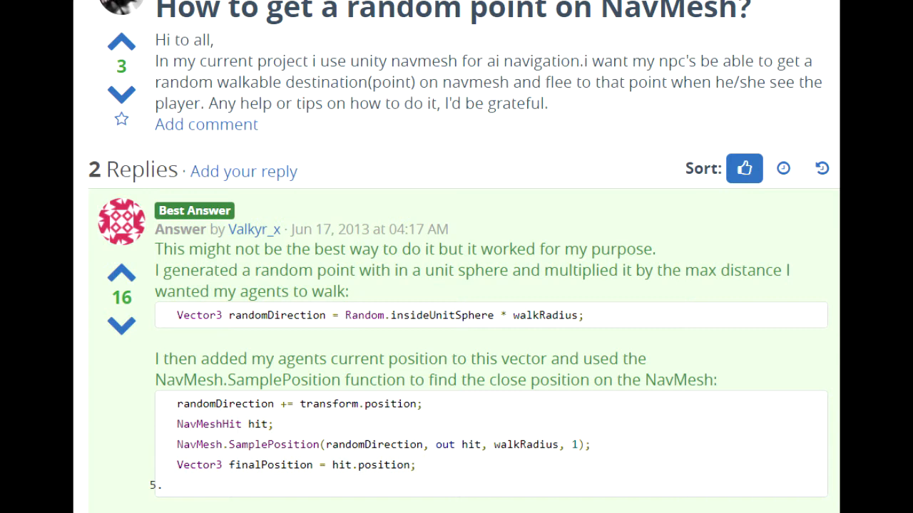
Step: Highlight the WanderingAI line computing newPos with RandomNavSphere
scroll(down, 3)
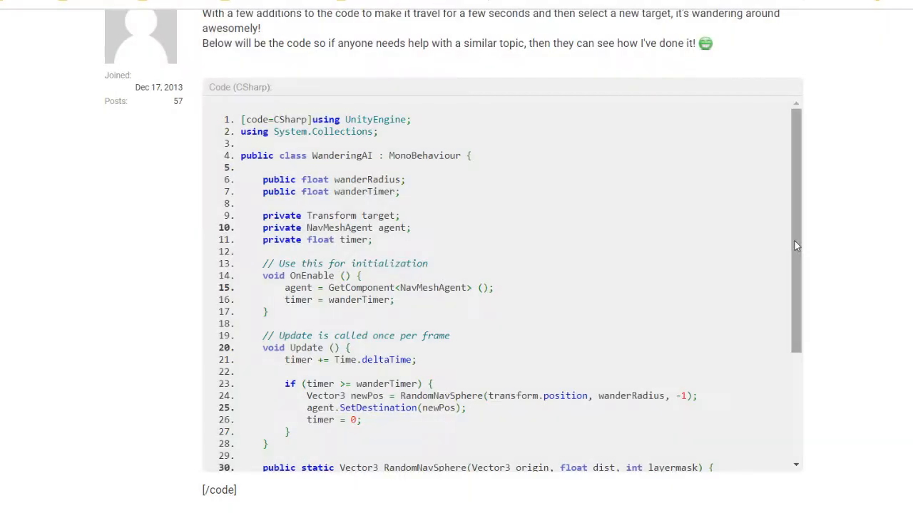
scroll(down, 3)
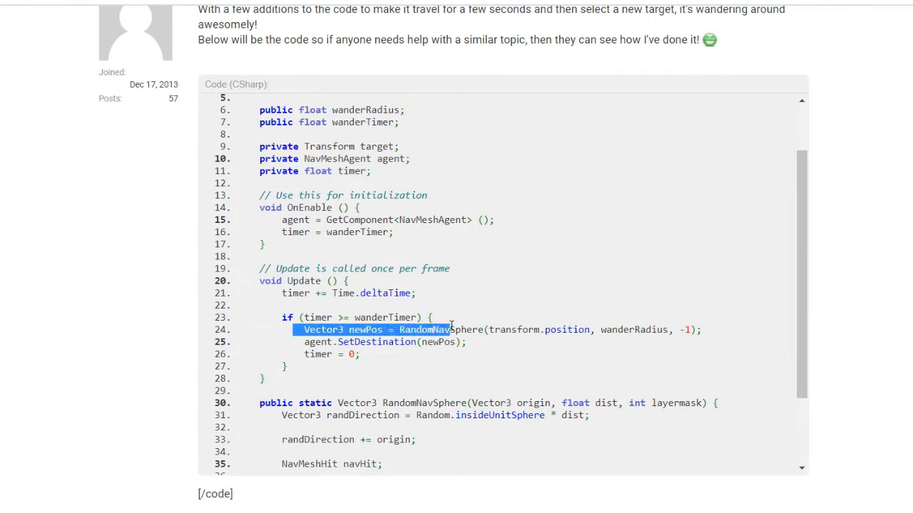
drag(449, 329, 701, 329)
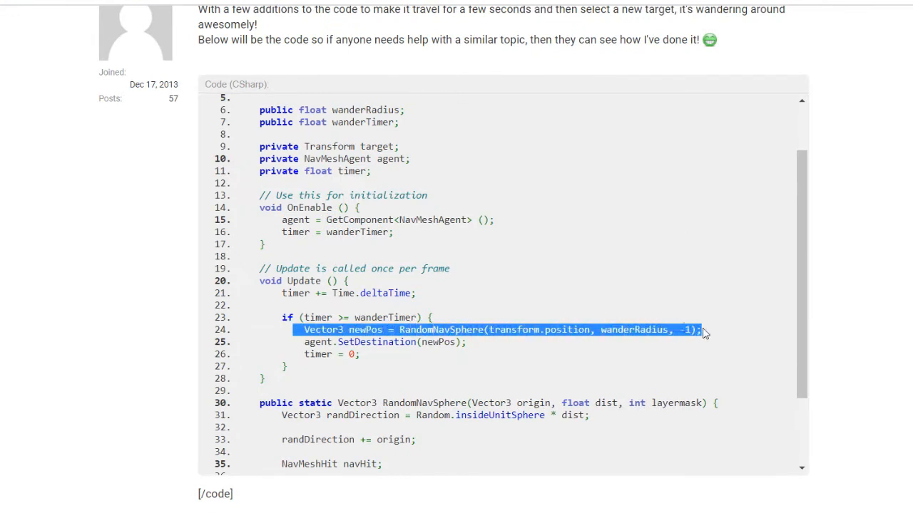
mouse_move(701, 334)
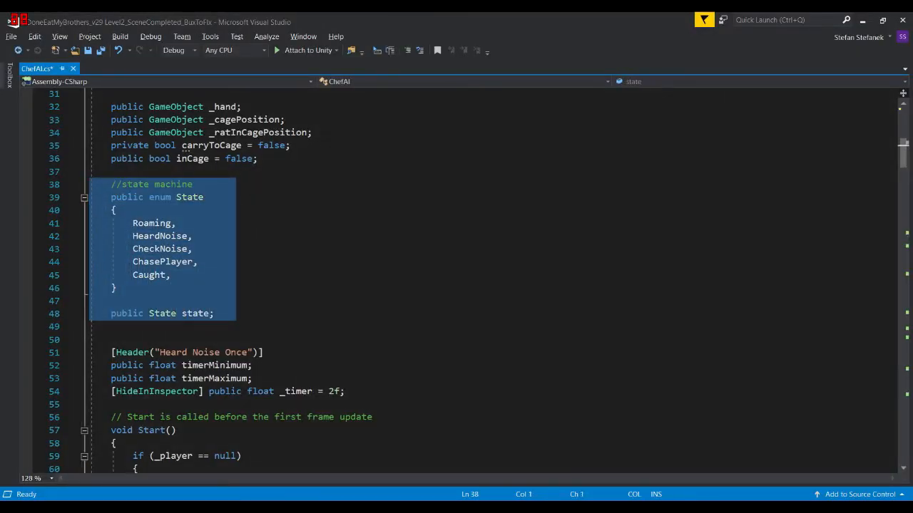
Step: Review the ChefAI State enum and switch block, then view Evasion.cs CheckIfSeen
scroll(down, 3)
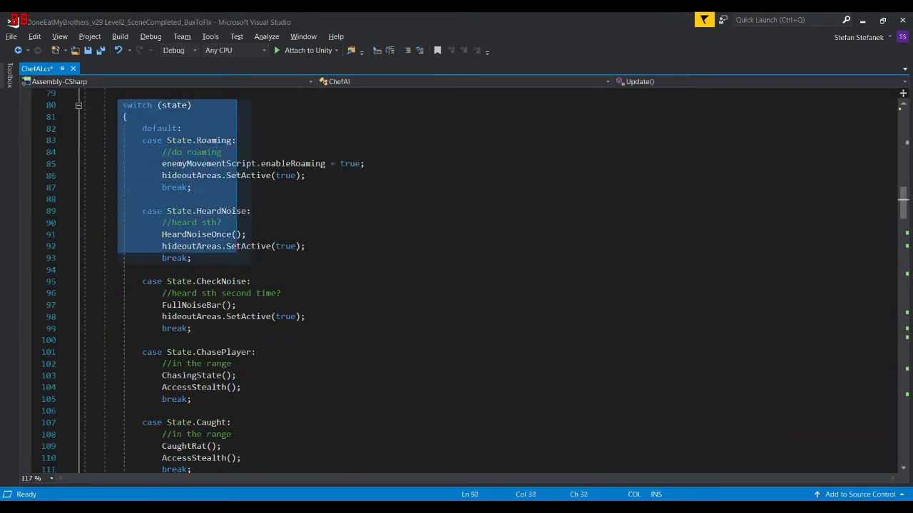
click(191, 328)
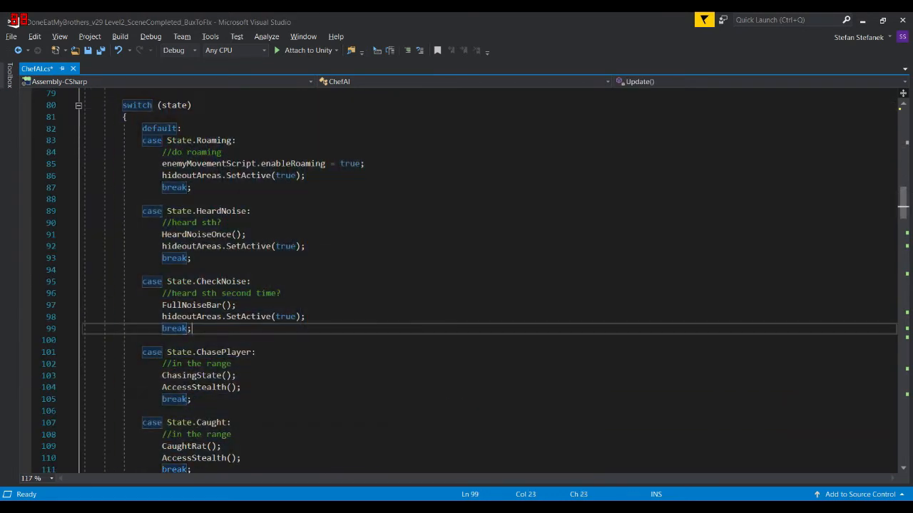
click(237, 140)
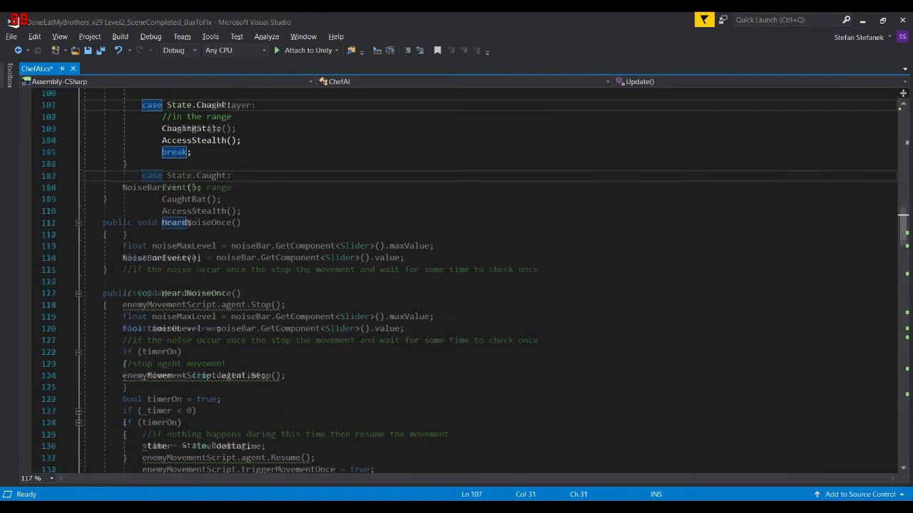
scroll(down, 3)
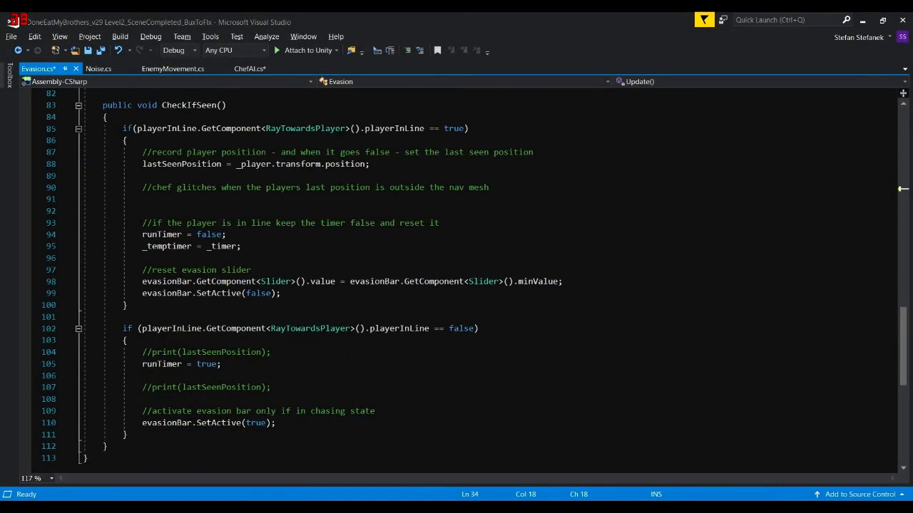
double_click(181, 164)
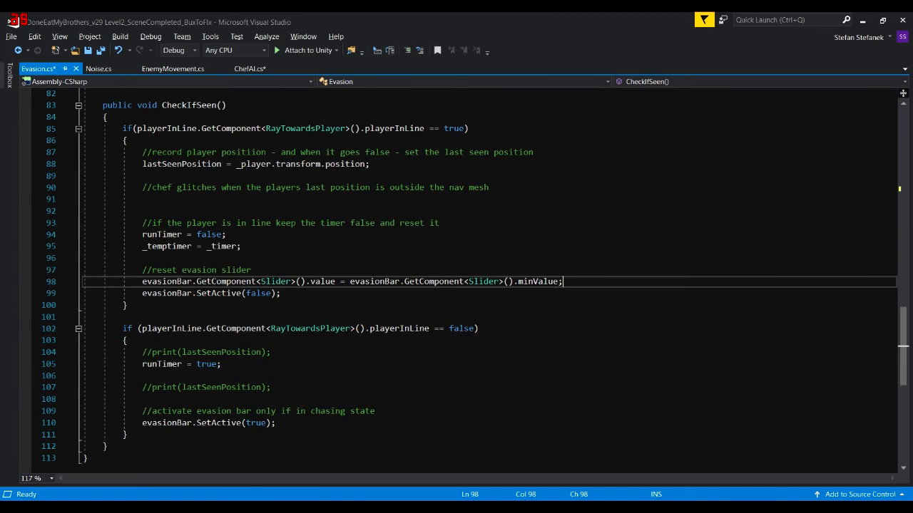
scroll(down, 3)
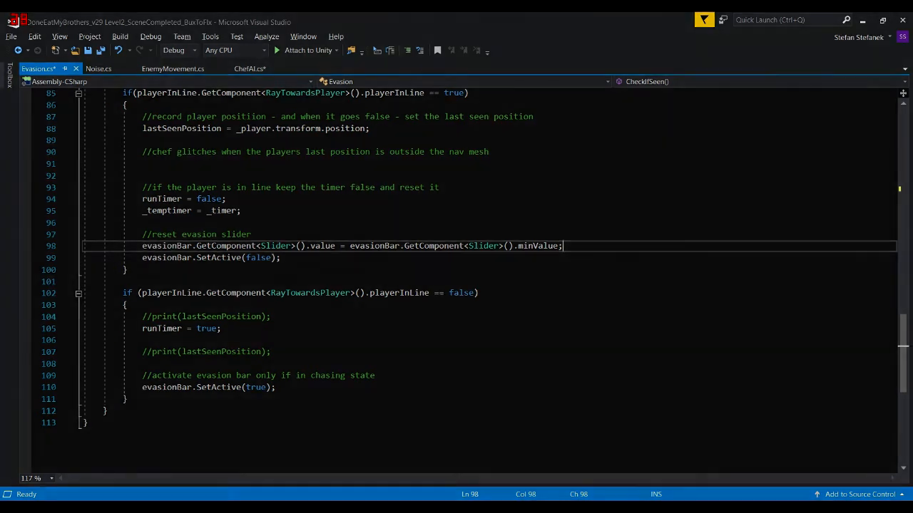